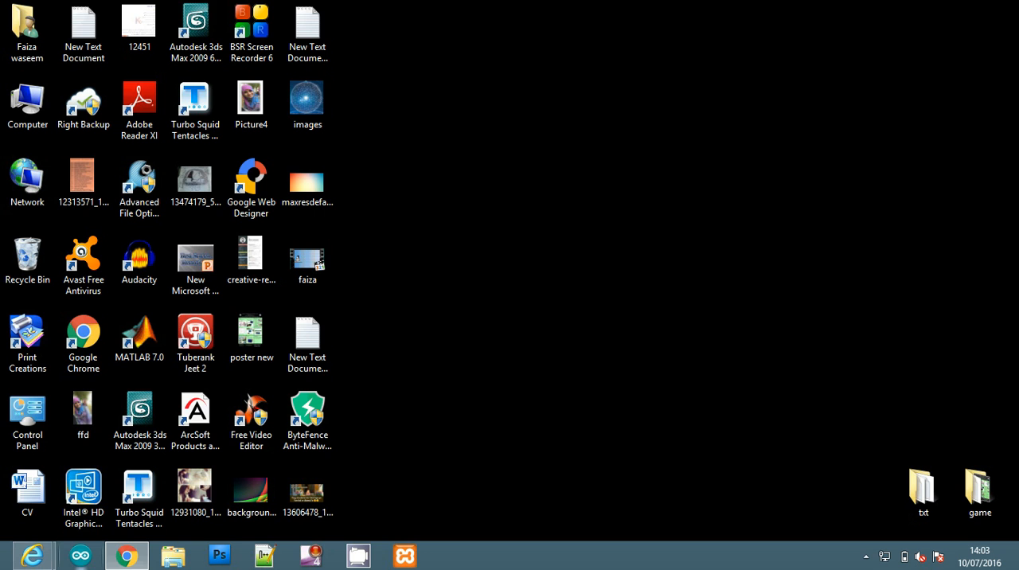
# - Launch Chrome, open the YouTube channel's Videos tab and scroll through its uploads
pyautogui.click(126, 555)
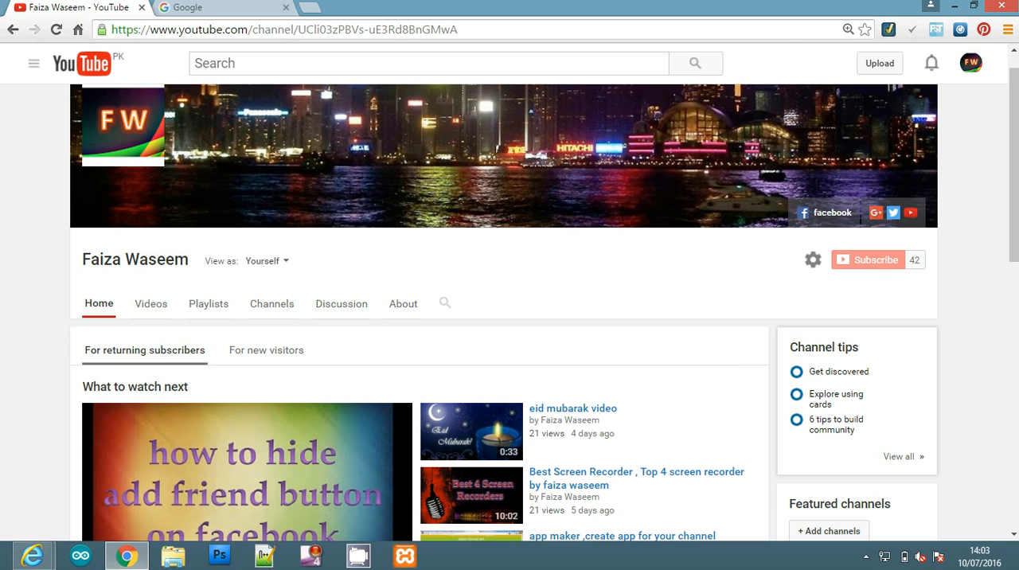
pyautogui.moveTo(875, 260)
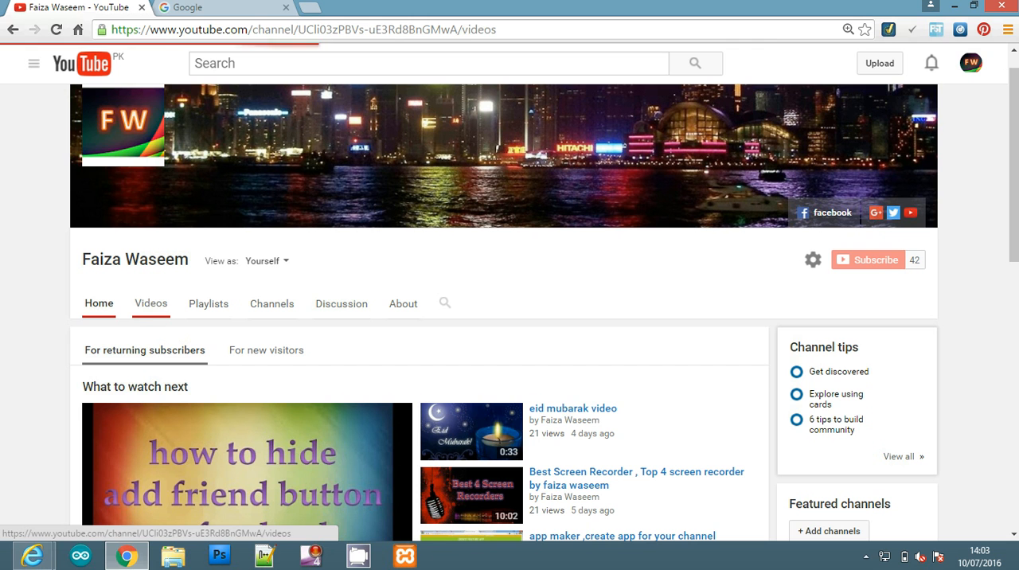
pyautogui.click(151, 303)
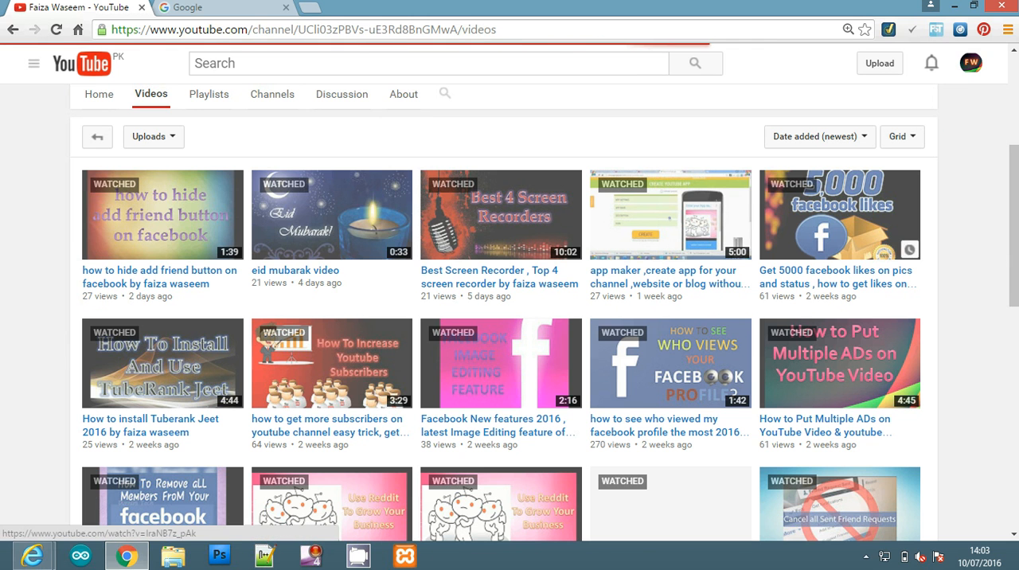
pyautogui.scroll(-3)
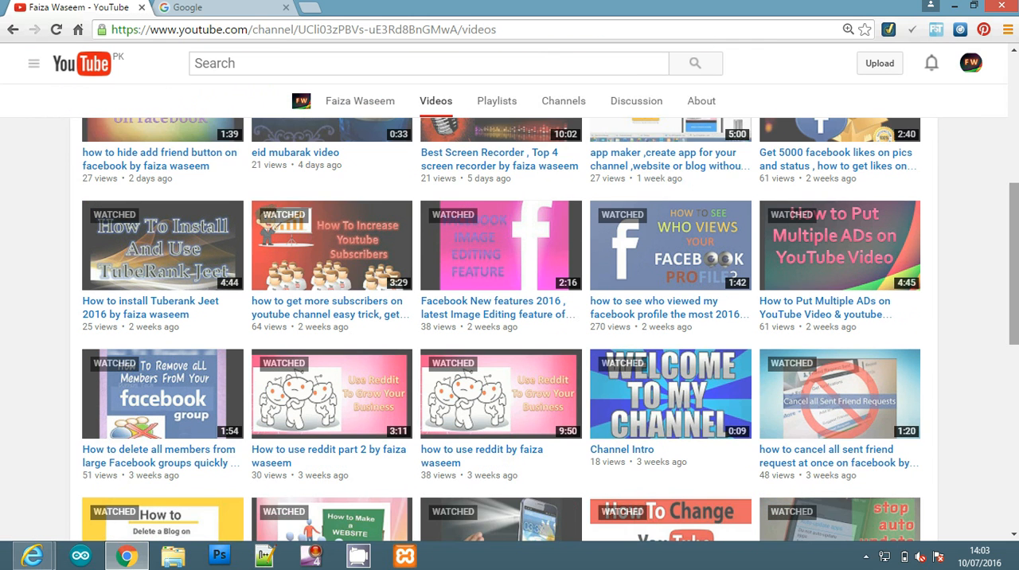
pyautogui.scroll(-3)
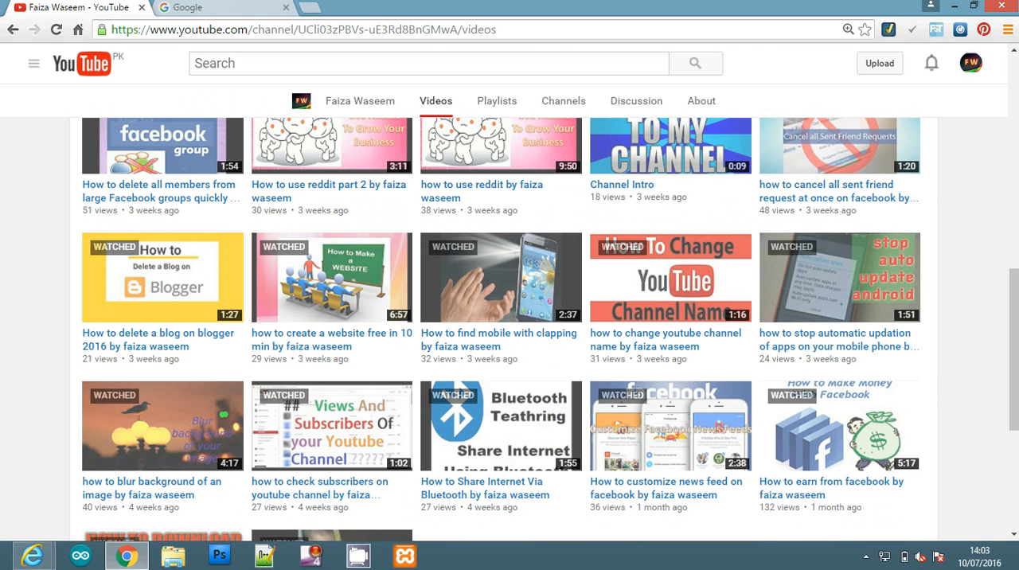
# - Switch to the Google tab and start navigating to truecaller.com
pyautogui.click(215, 7)
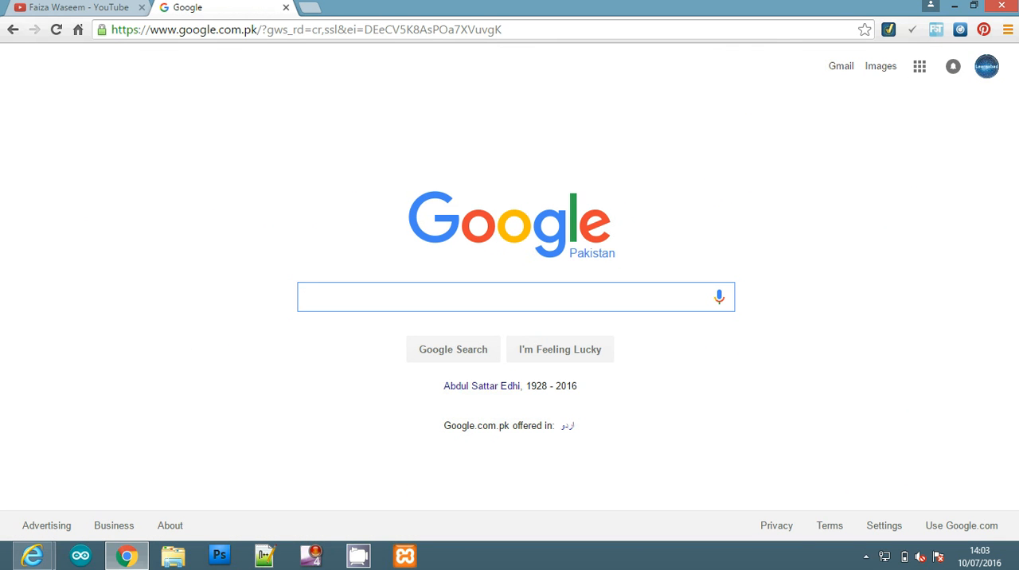
pyautogui.click(302, 30)
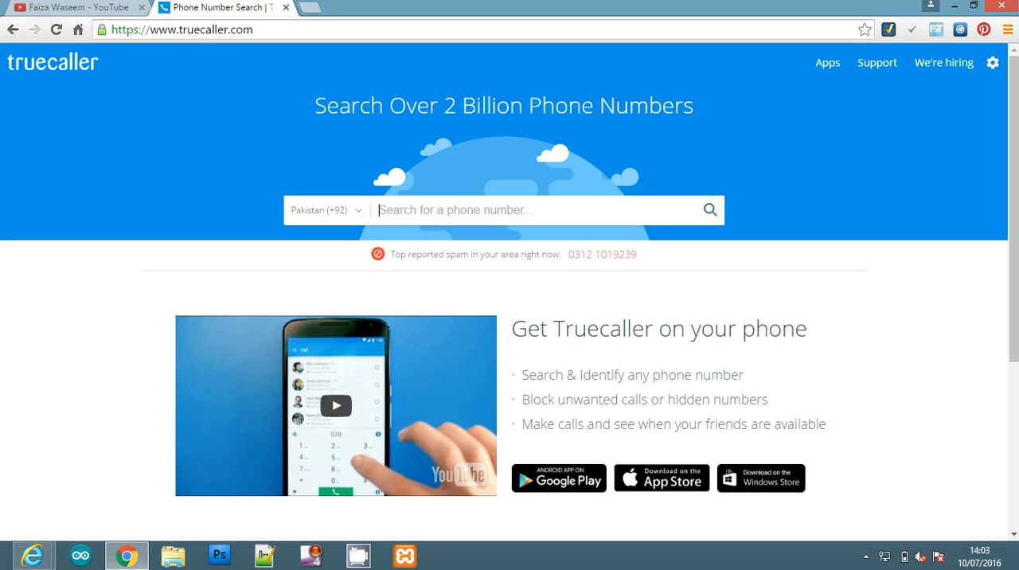
pyautogui.click(325, 210)
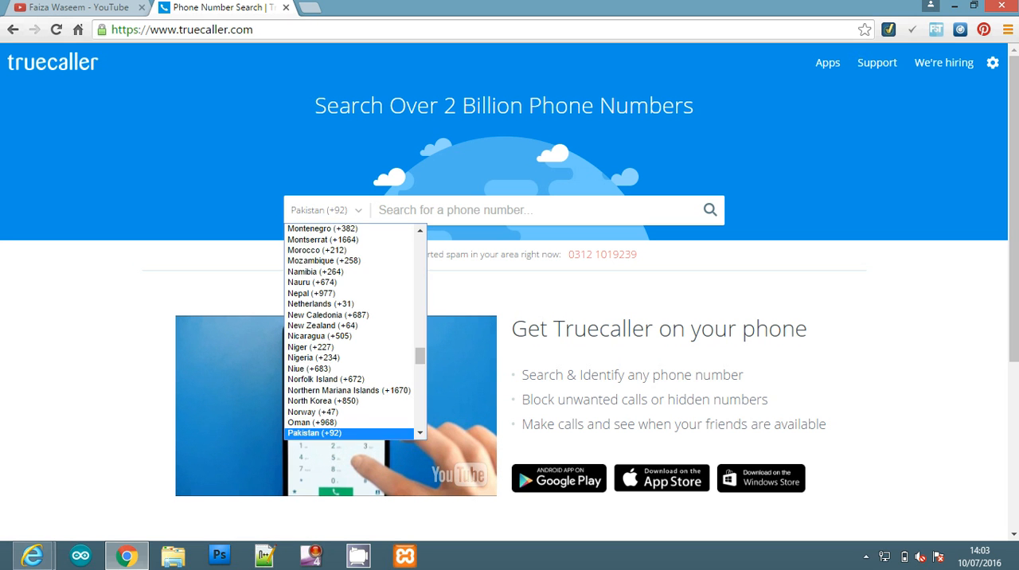
pyautogui.moveTo(348, 336)
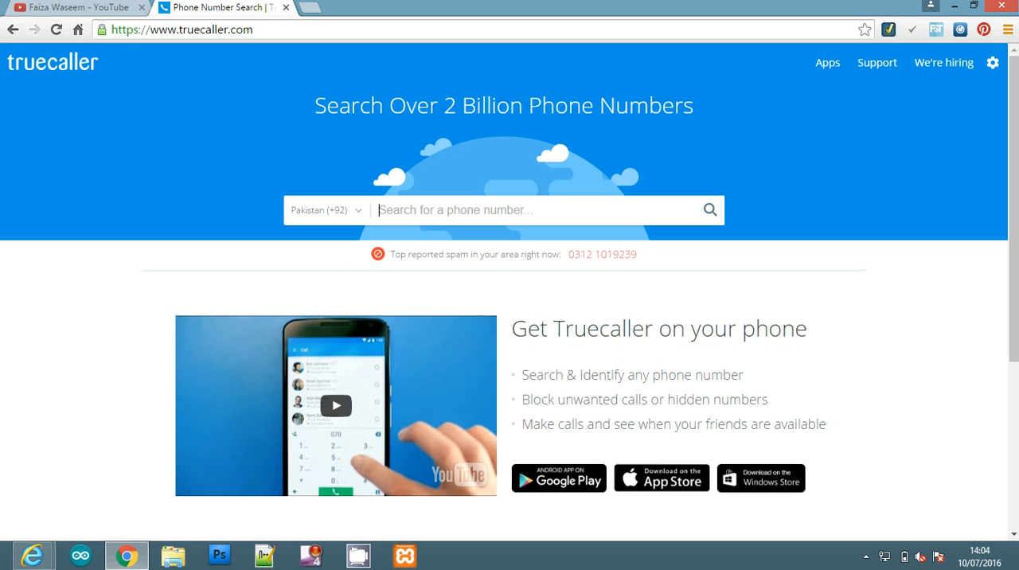
pyautogui.write('0333')
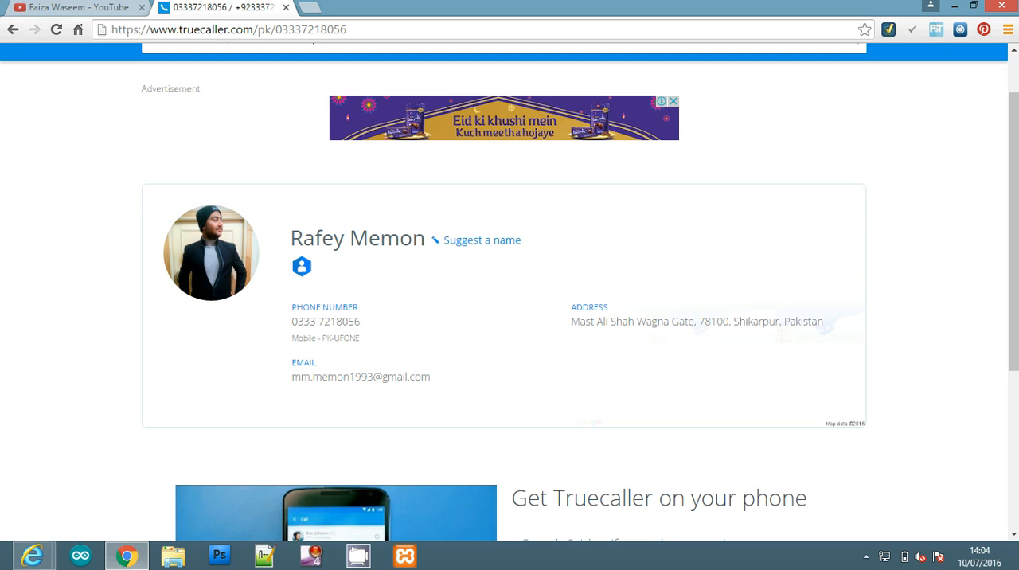
pyautogui.moveTo(361, 377)
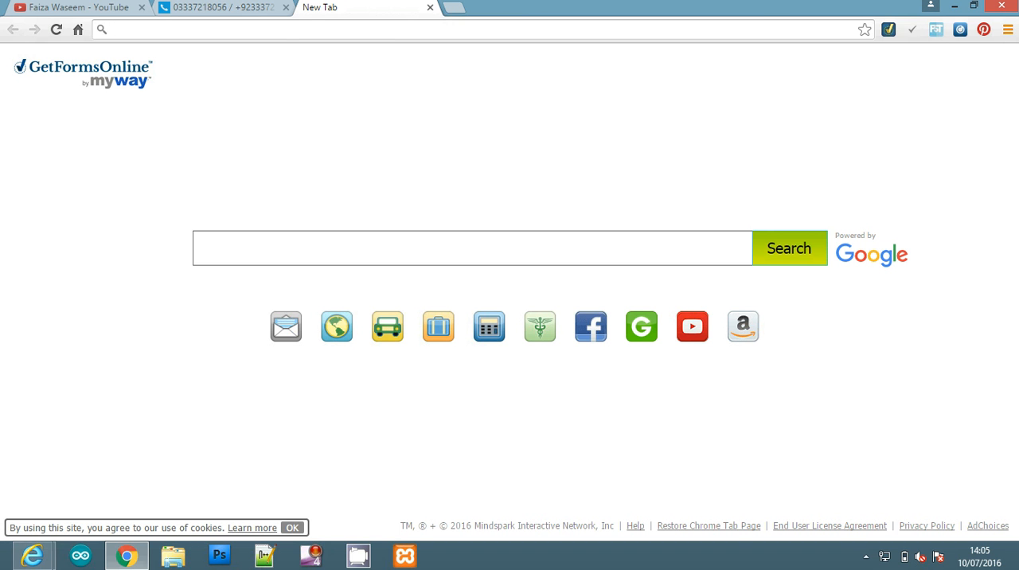
# - Load facebook.com in the new tab, then return to the Truecaller lookup result
pyautogui.click(590, 327)
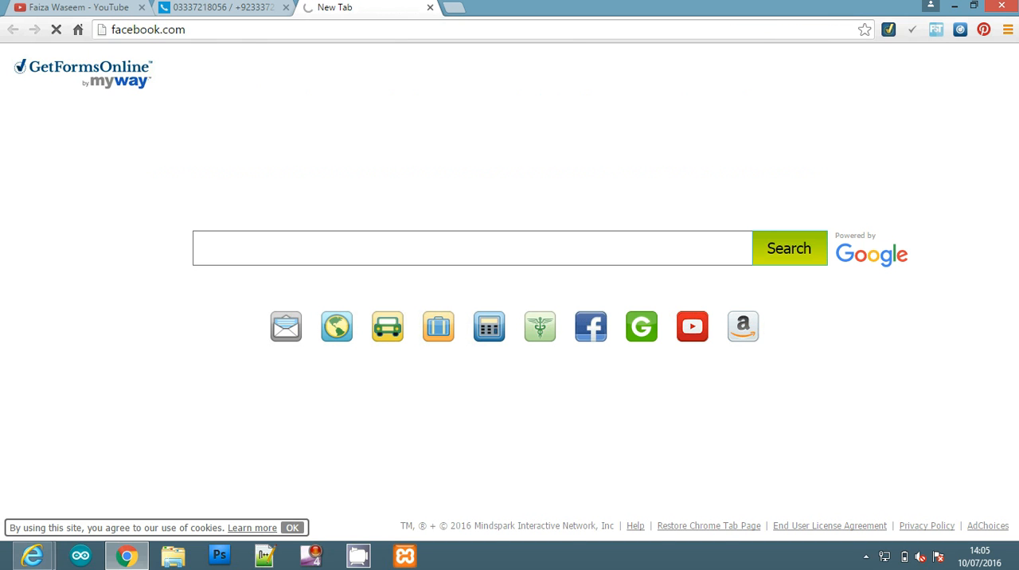
pyautogui.click(223, 7)
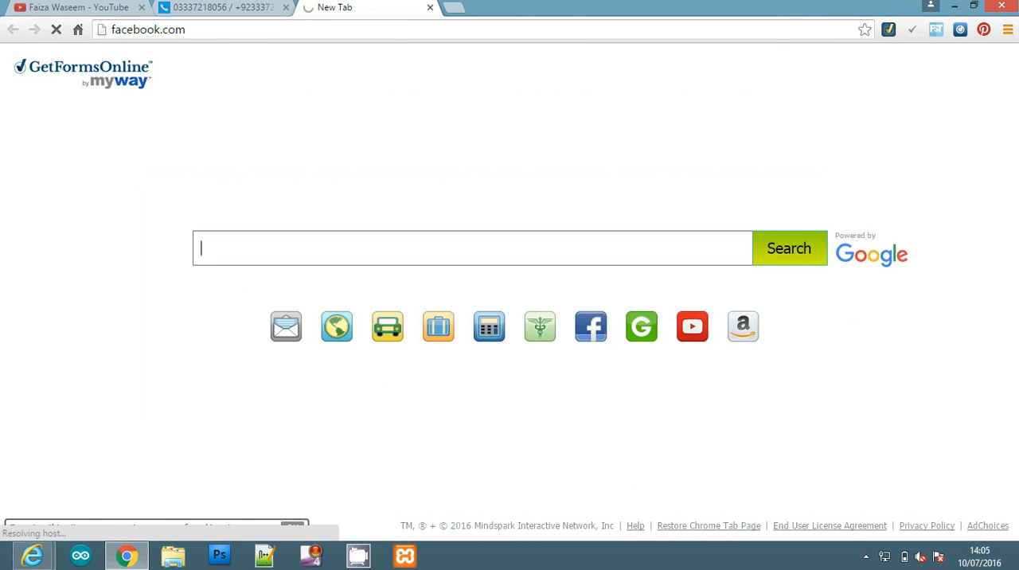
pyautogui.click(590, 326)
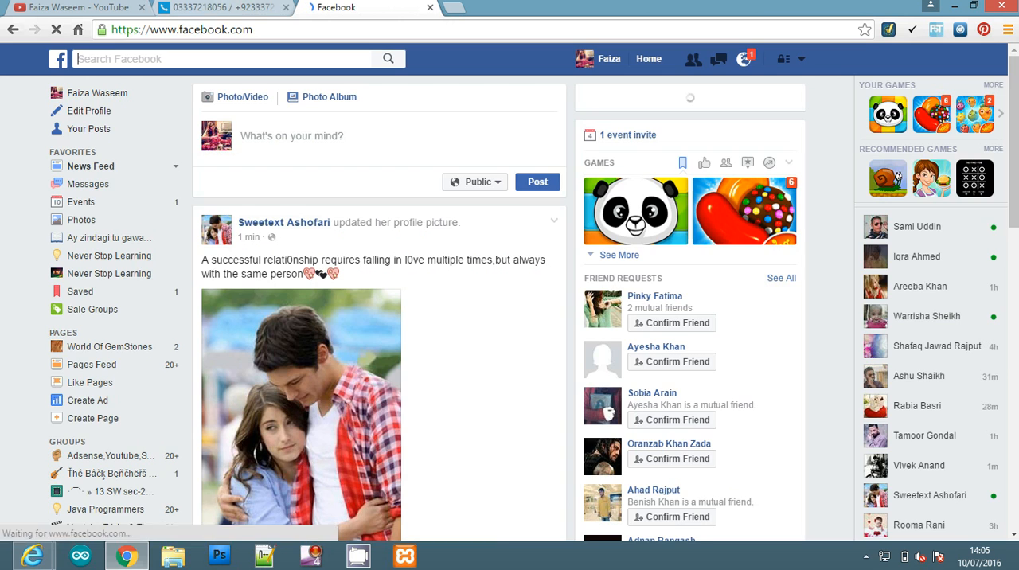
pyautogui.click(215, 7)
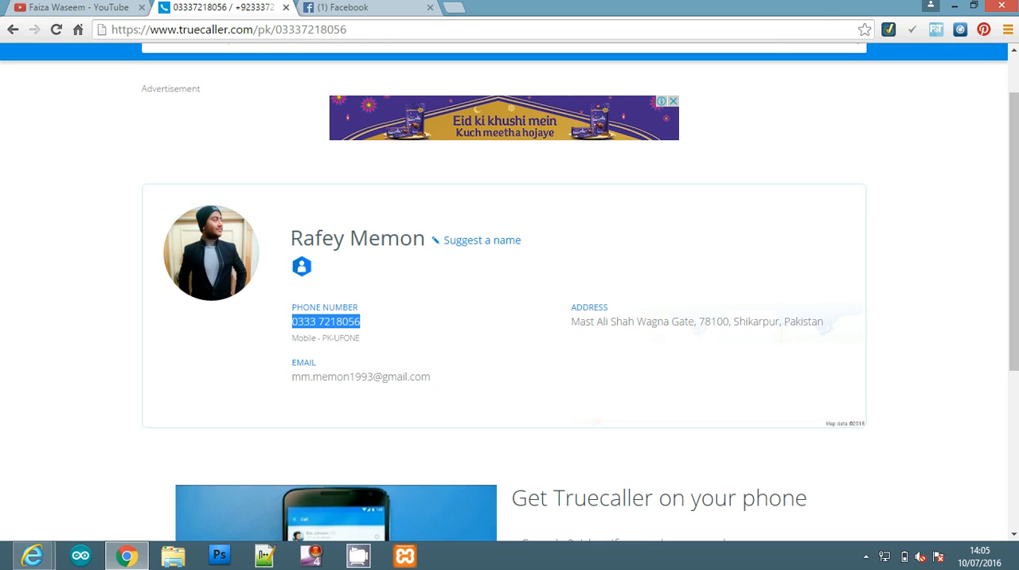
pyautogui.click(342, 7)
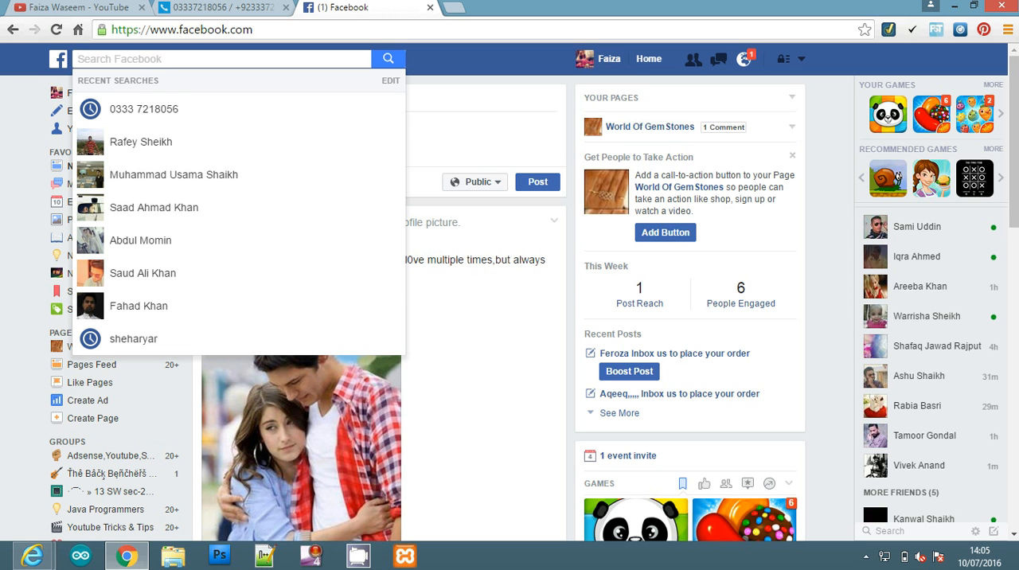
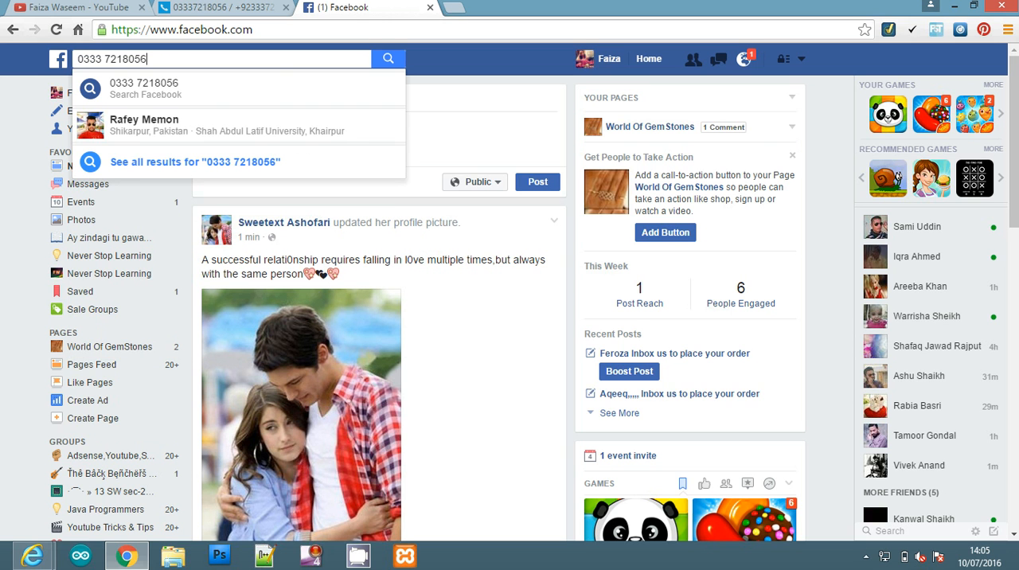
pyautogui.click(388, 58)
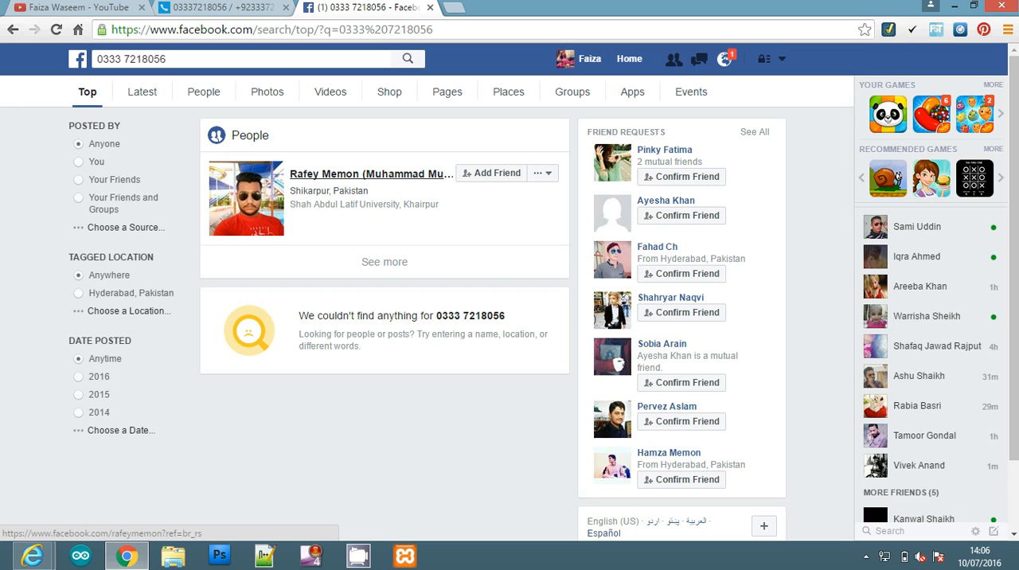
# - Open the matching person's Facebook profile and scroll through their timeline
pyautogui.click(370, 173)
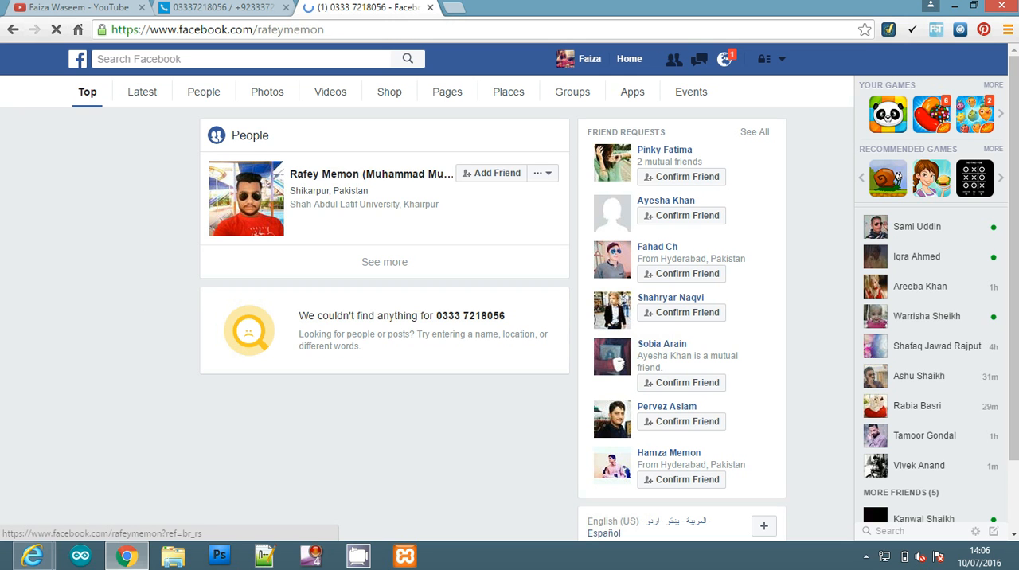
pyautogui.click(371, 173)
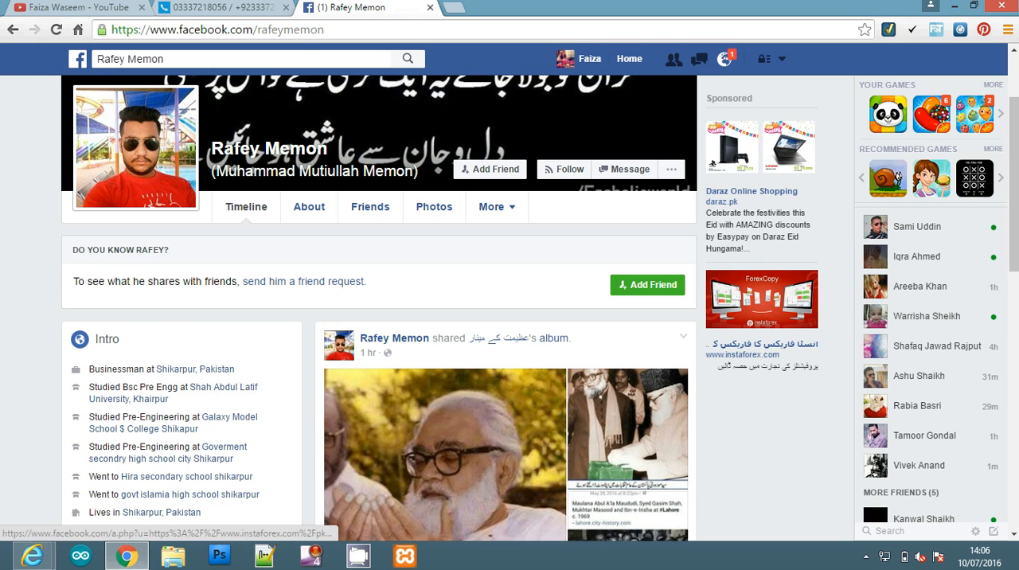
pyautogui.scroll(-3)
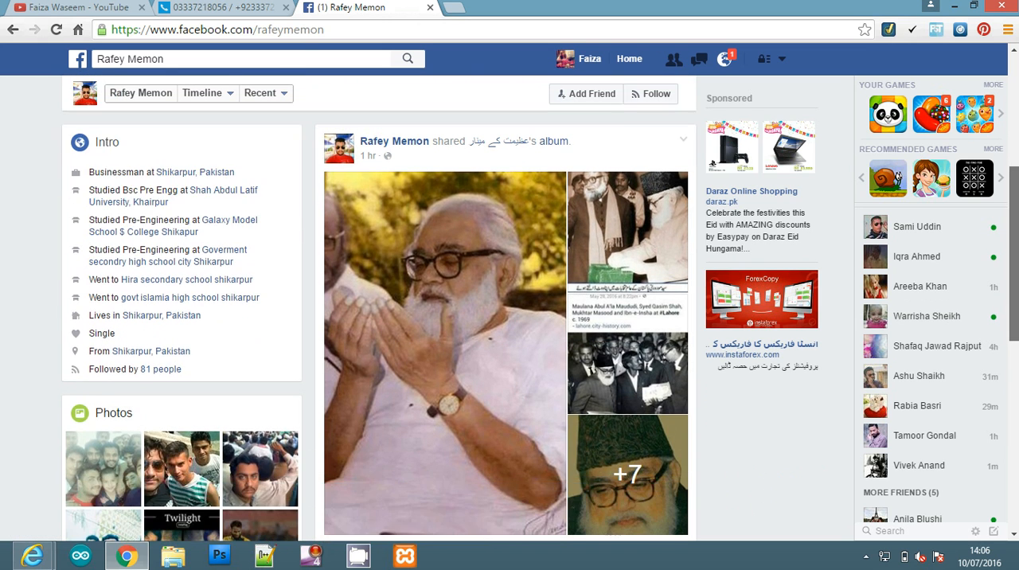
pyautogui.scroll(-3)
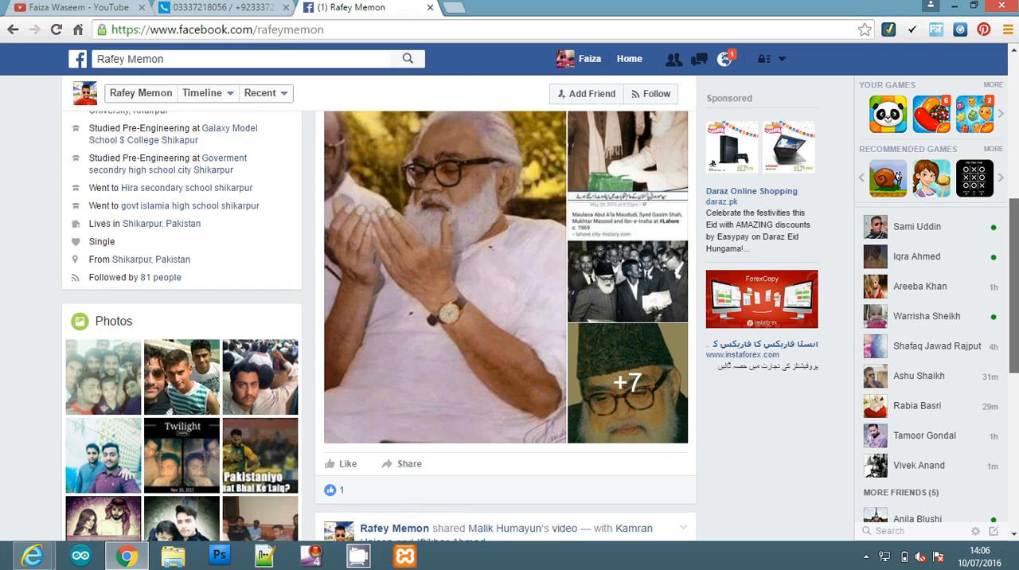
pyautogui.scroll(-3)
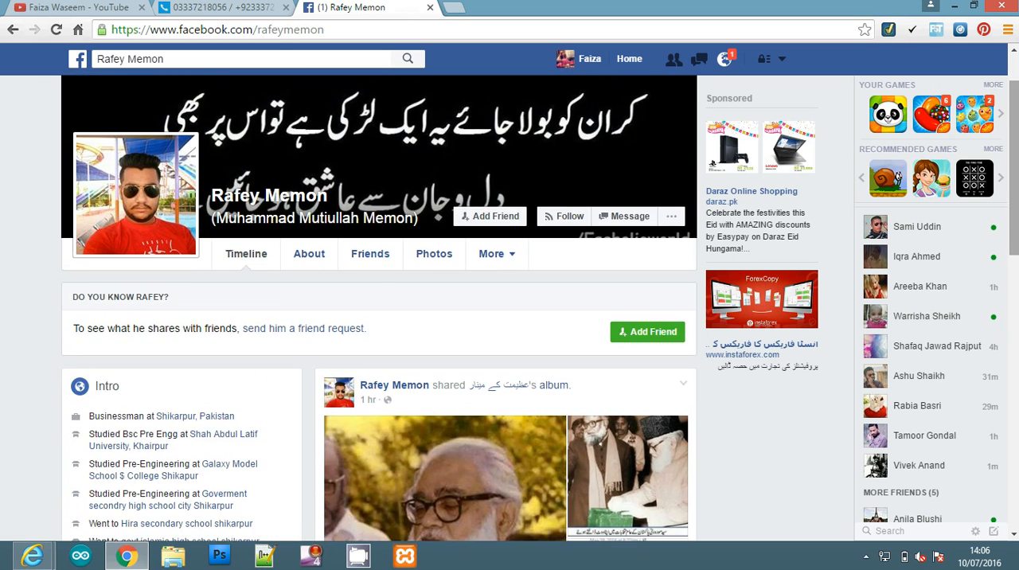
pyautogui.moveTo(309, 254)
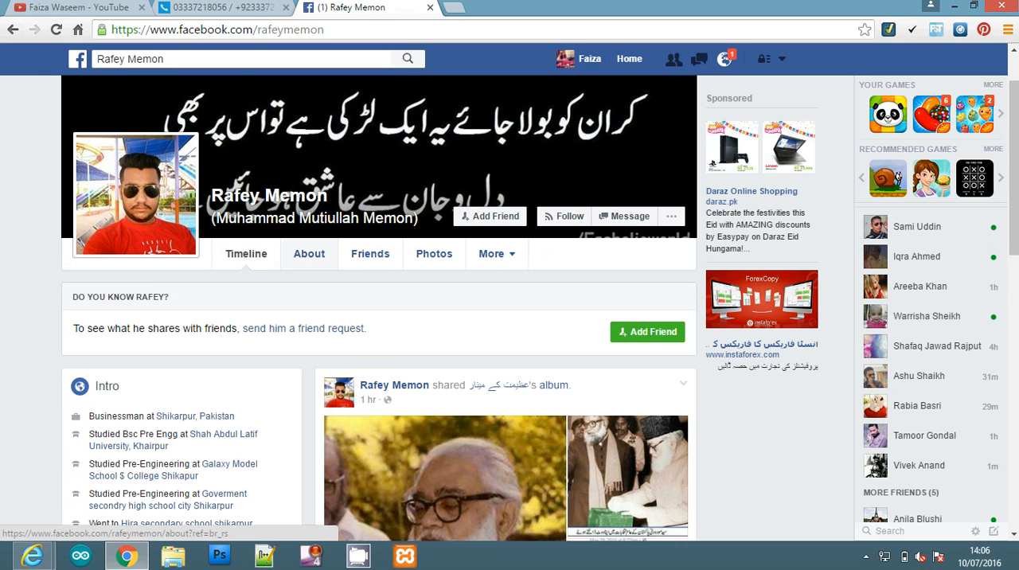
# - Review the person's About details, then open a new tab for Google
pyautogui.click(309, 253)
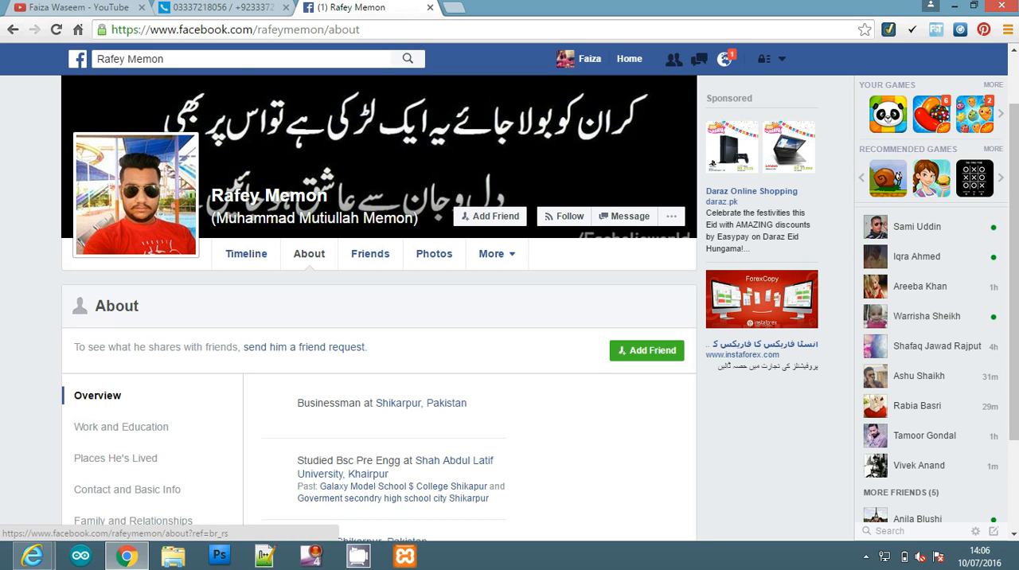
pyautogui.scroll(-3)
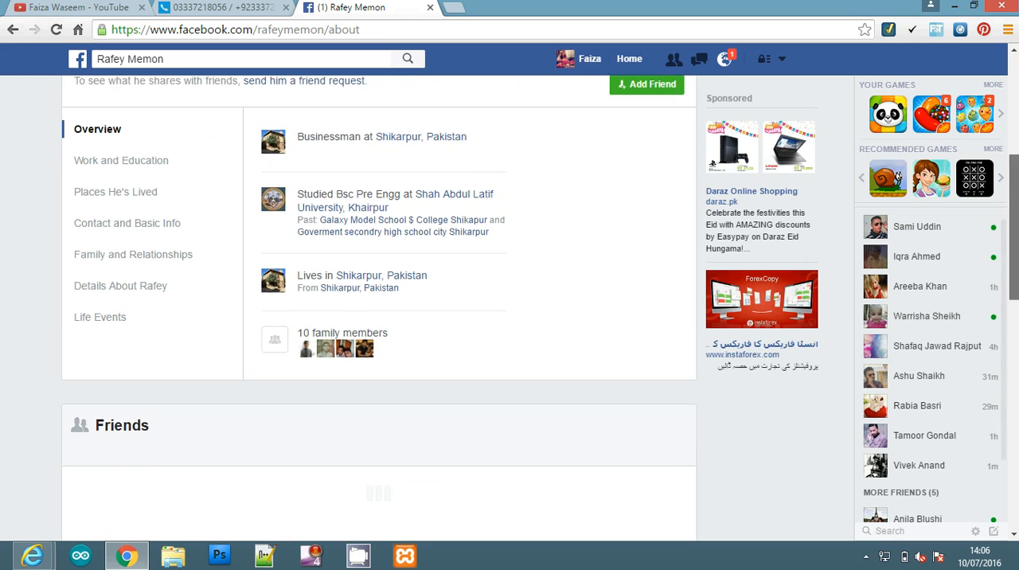
pyautogui.scroll(-3)
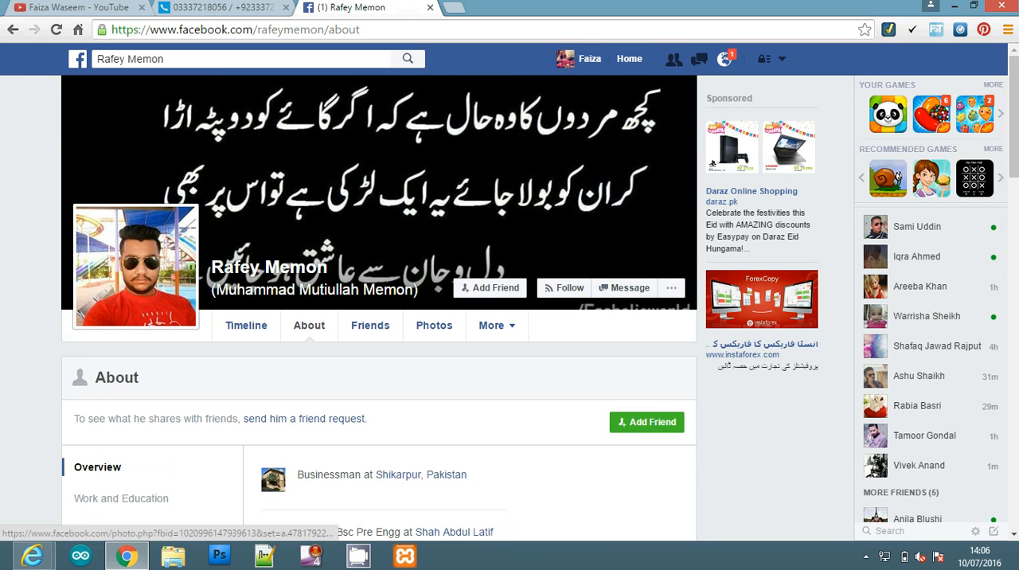
pyautogui.click(593, 7)
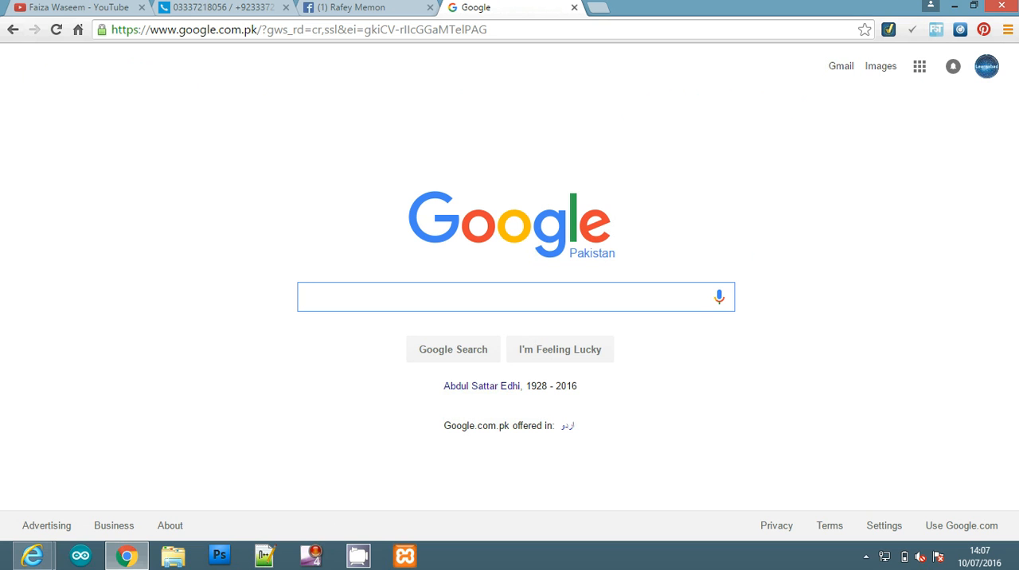
# - Focus the search box on Google's home page in the fourth tab
pyautogui.click(516, 296)
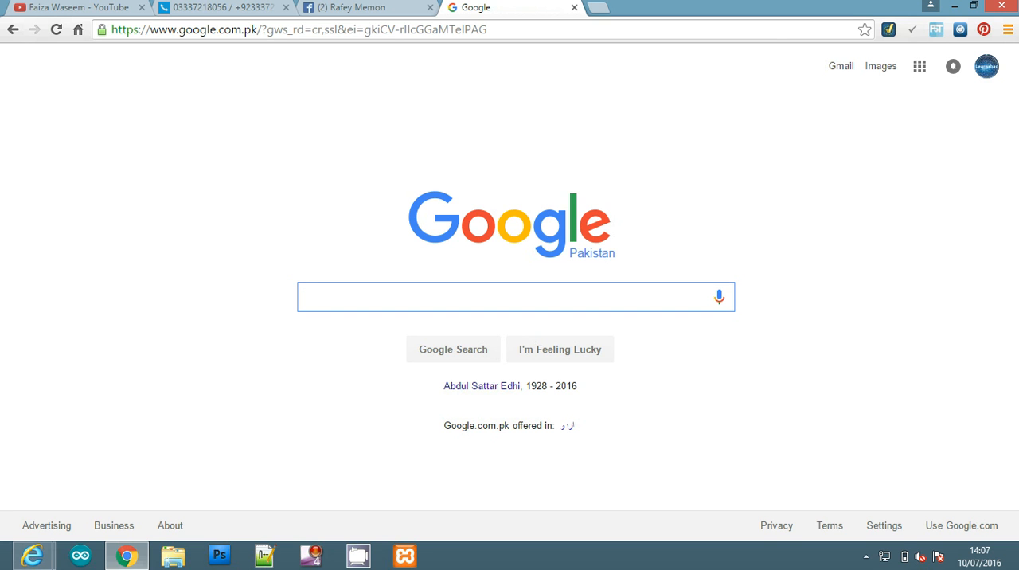
pyautogui.click(516, 296)
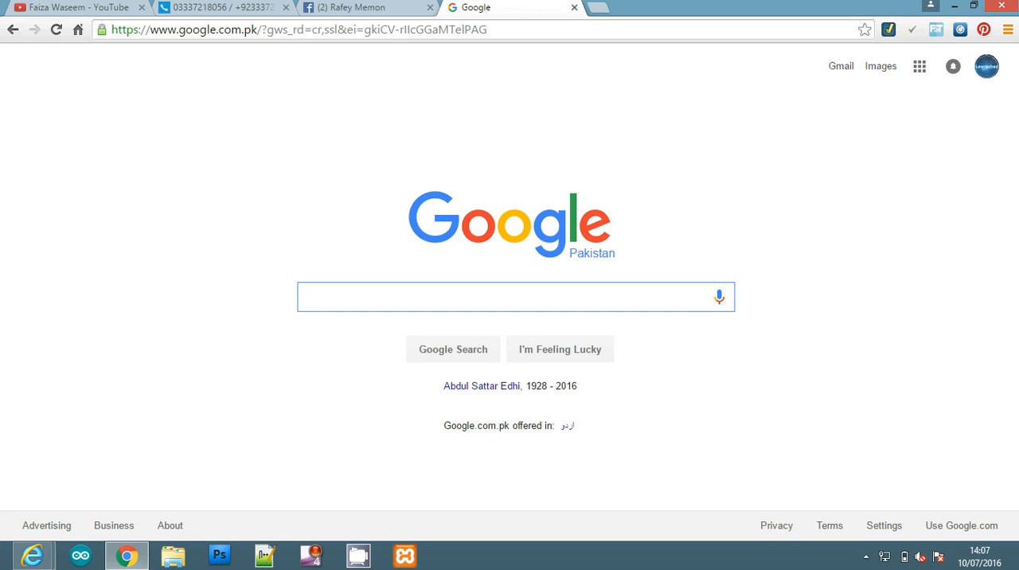
pyautogui.click(516, 296)
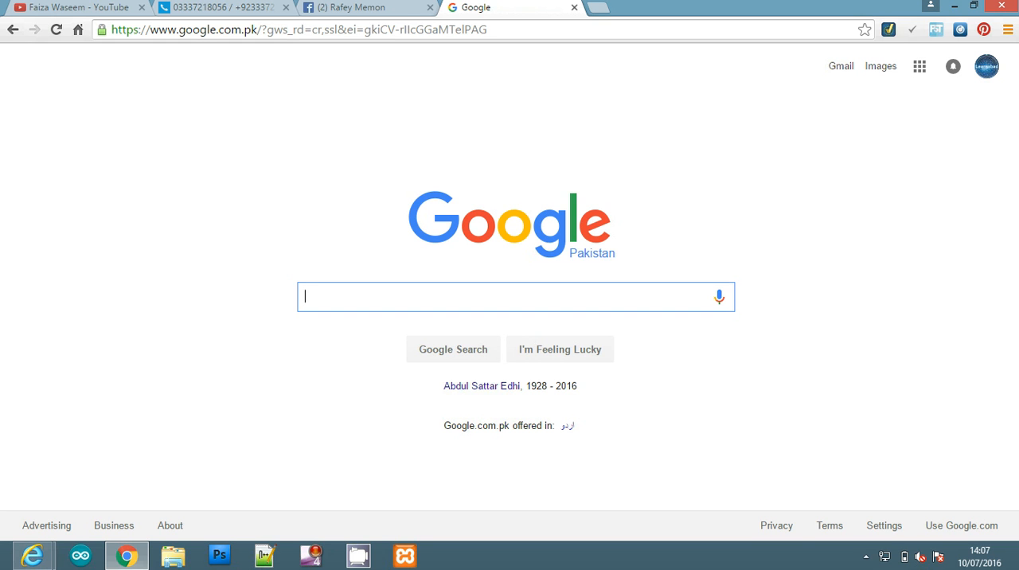
pyautogui.write('03')
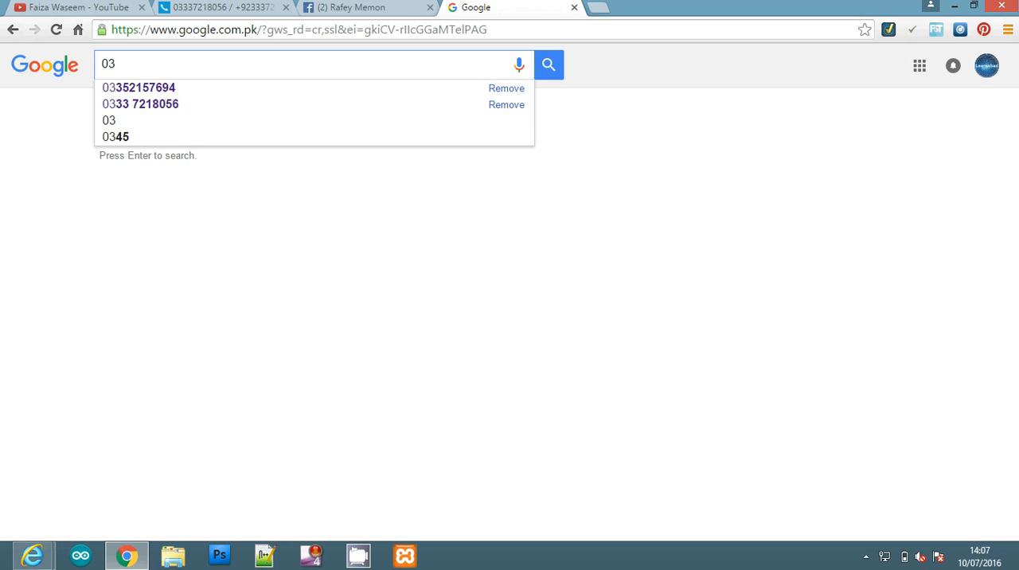
pyautogui.click(138, 87)
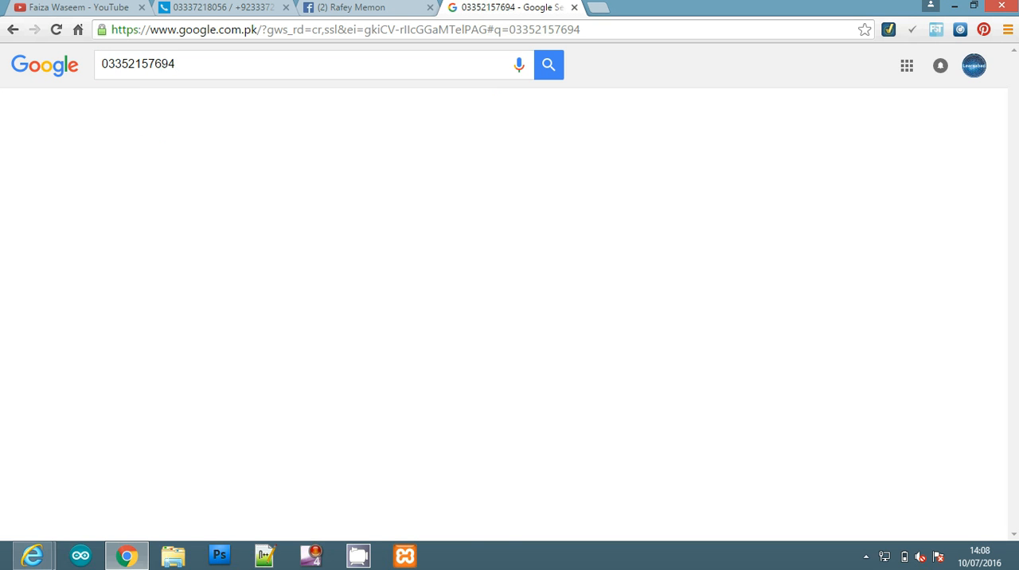
pyautogui.click(549, 64)
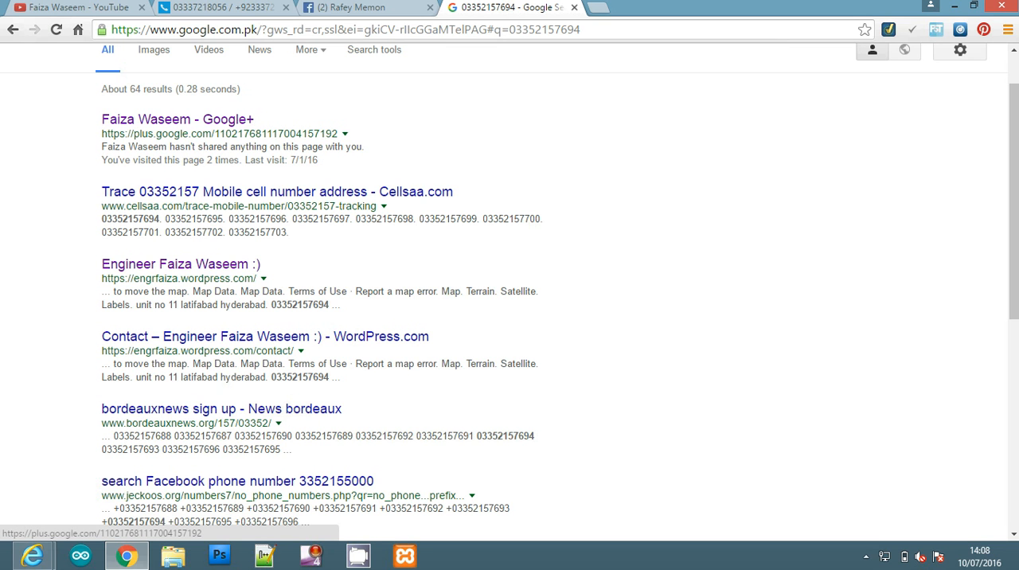
pyautogui.scroll(-3)
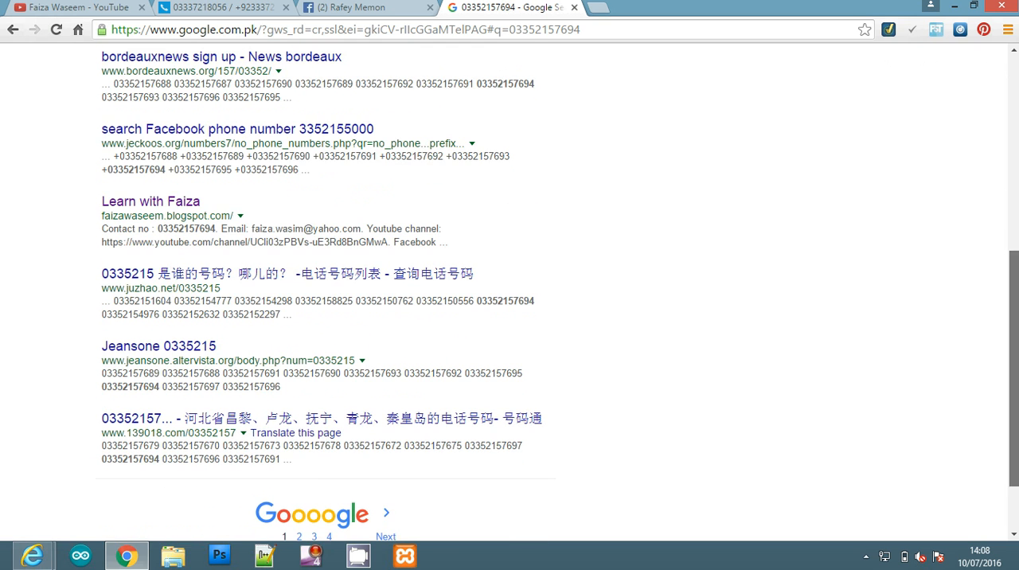
pyautogui.scroll(-3)
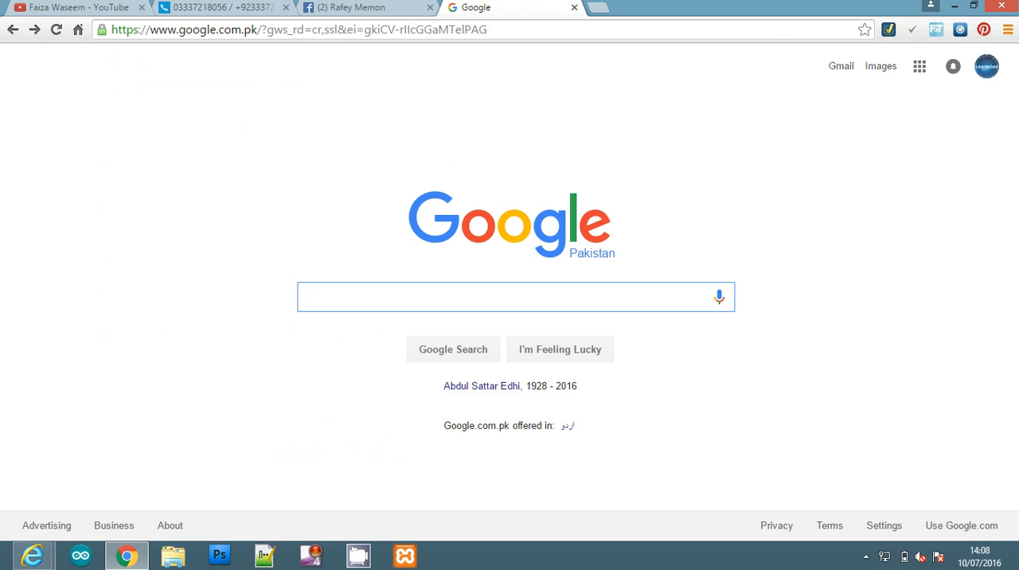
# - Enter the phonebook:"num" query in Google, then switch back to the Truecaller tab
pyautogui.write('n')
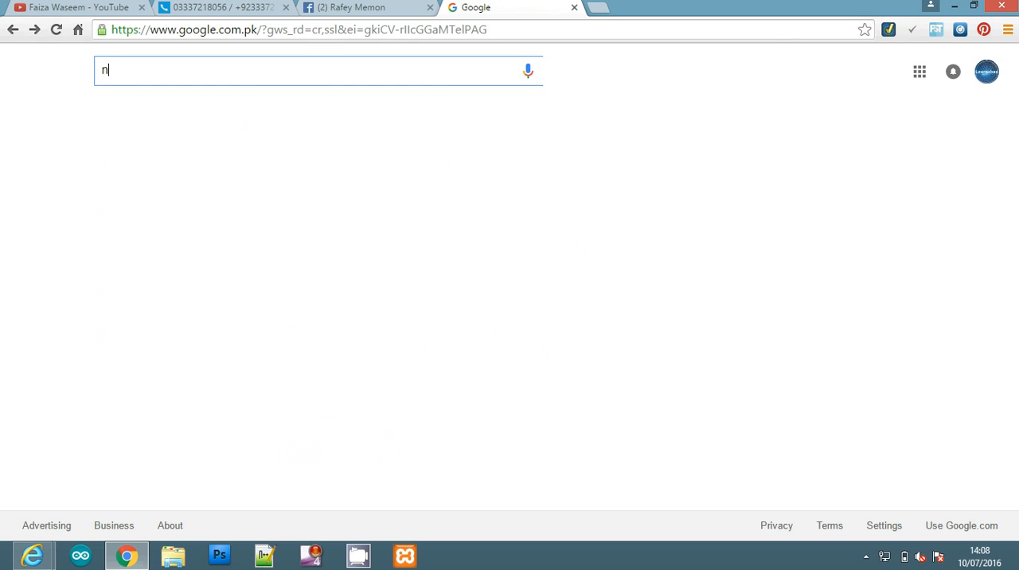
pyautogui.write('um"')
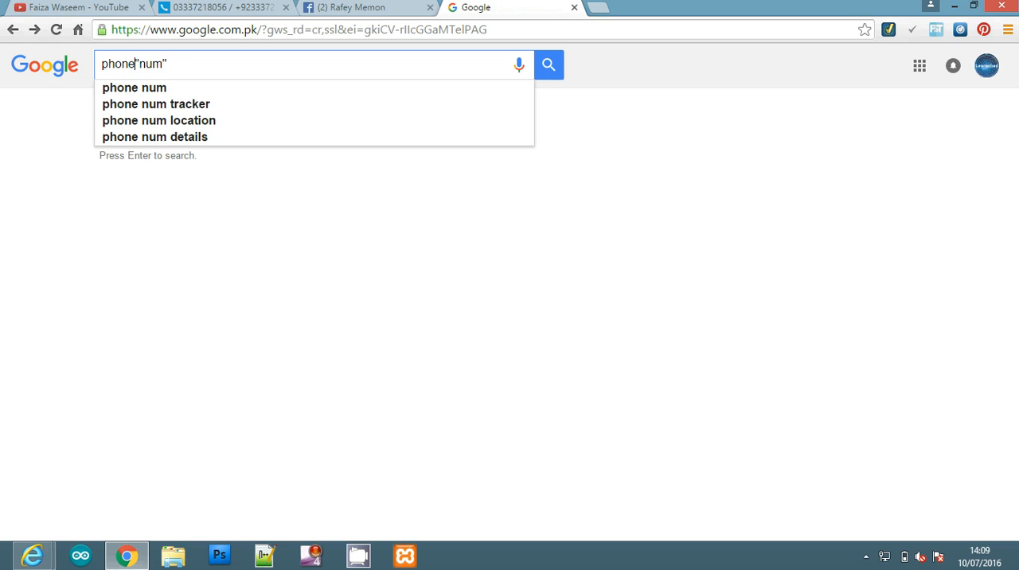
pyautogui.write('book:')
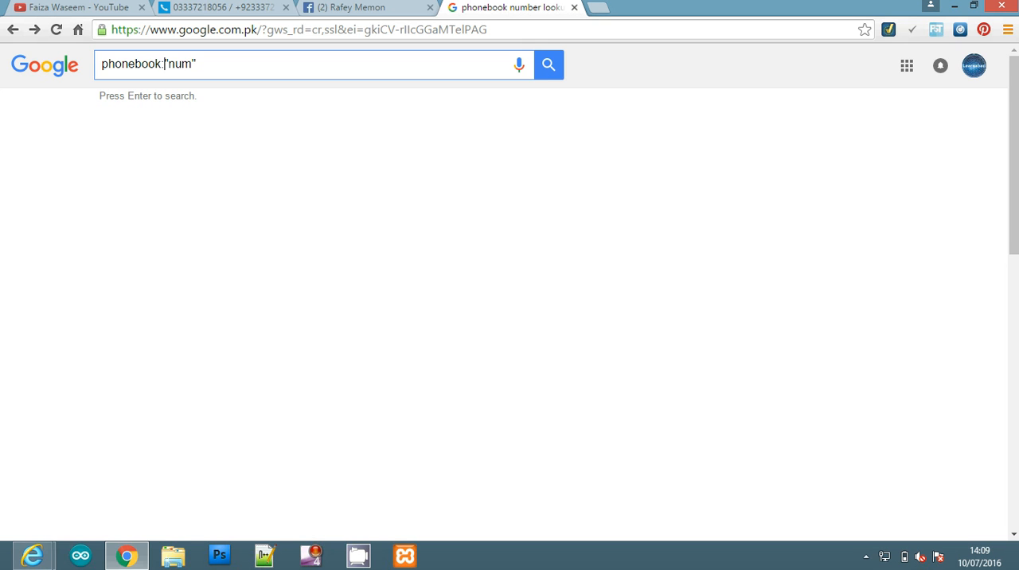
pyautogui.click(223, 7)
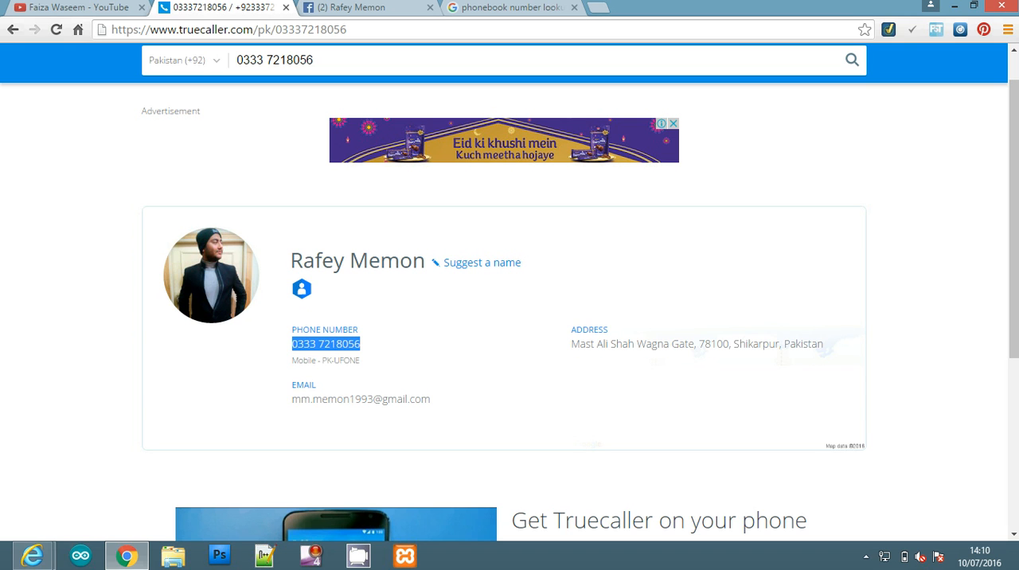
pyautogui.moveTo(360, 399)
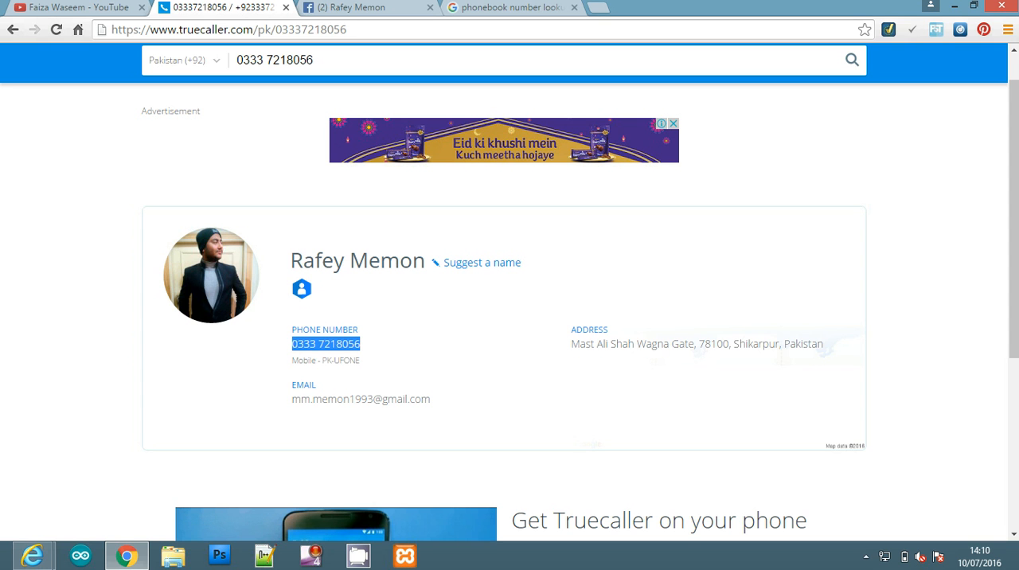
# - Recheck the owner, address and email on Truecaller, then switch to the Facebook profile tab
pyautogui.scroll(-3)
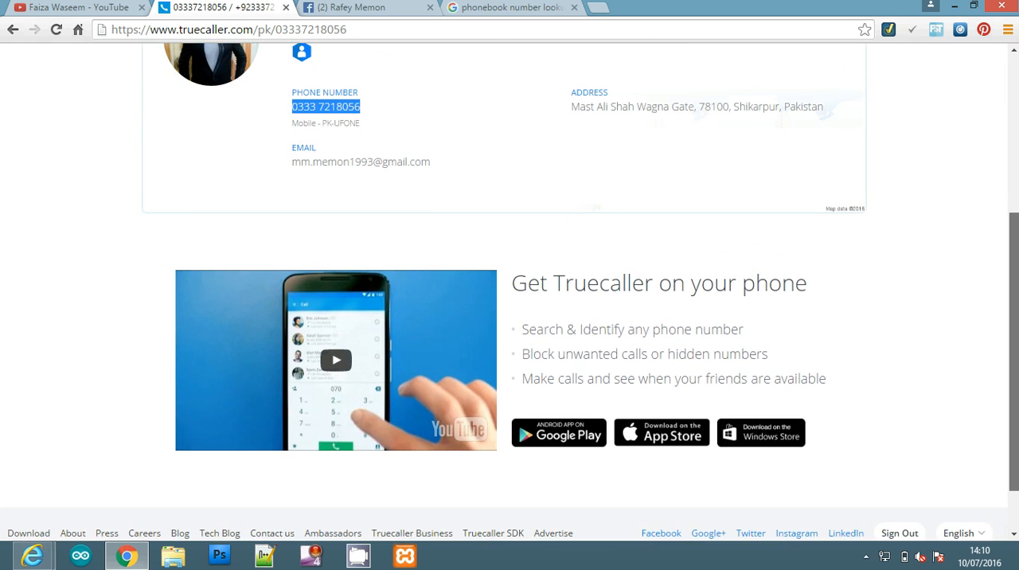
pyautogui.scroll(3)
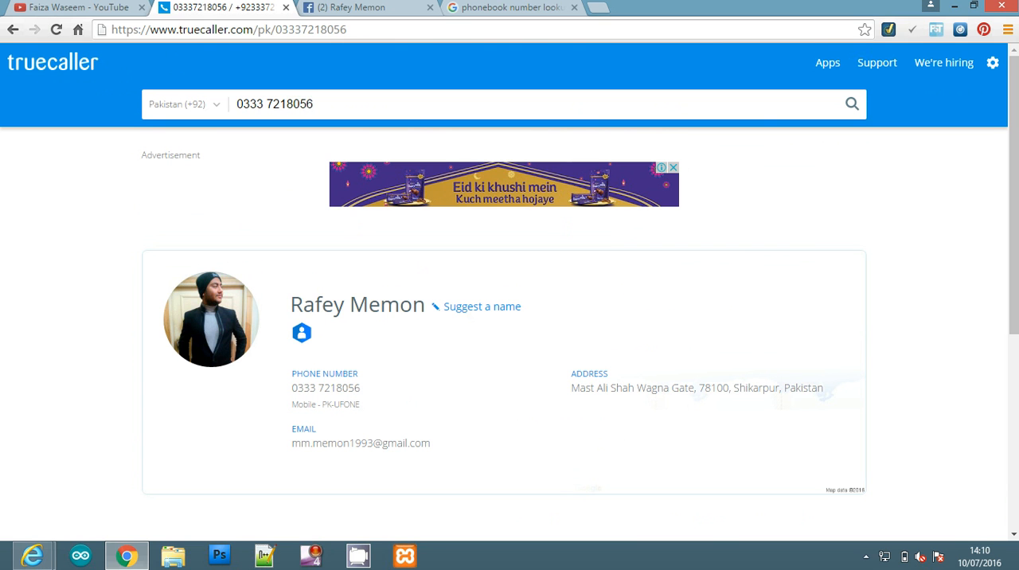
pyautogui.click(343, 8)
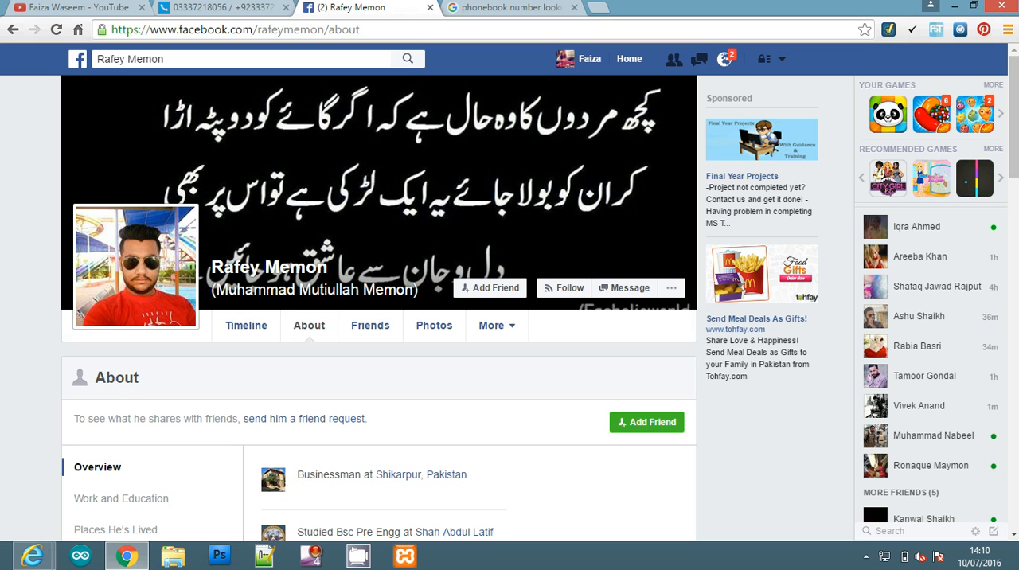
# - Open and scroll through the Facebook profile's timeline posts
pyautogui.click(239, 58)
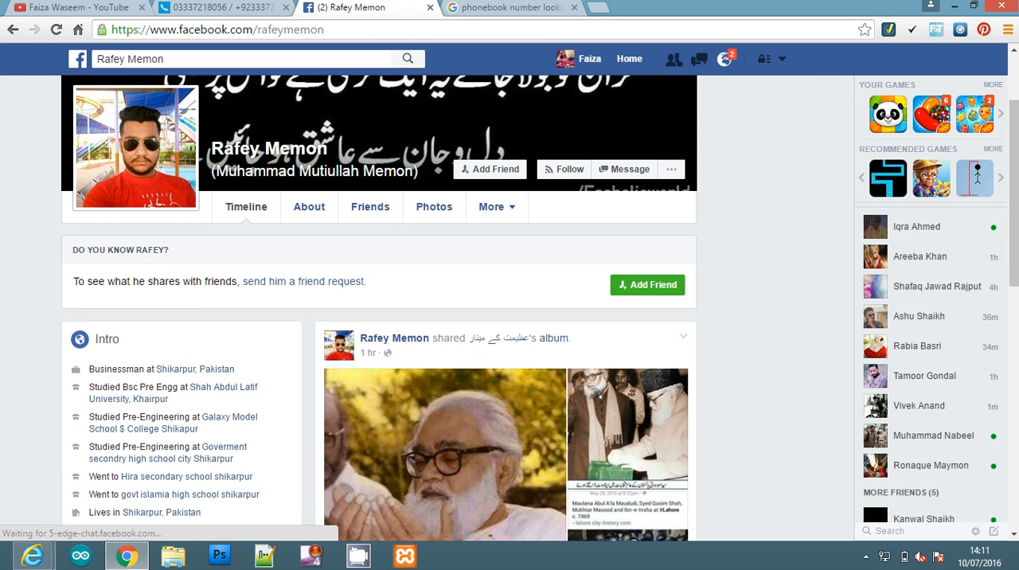
pyautogui.scroll(-3)
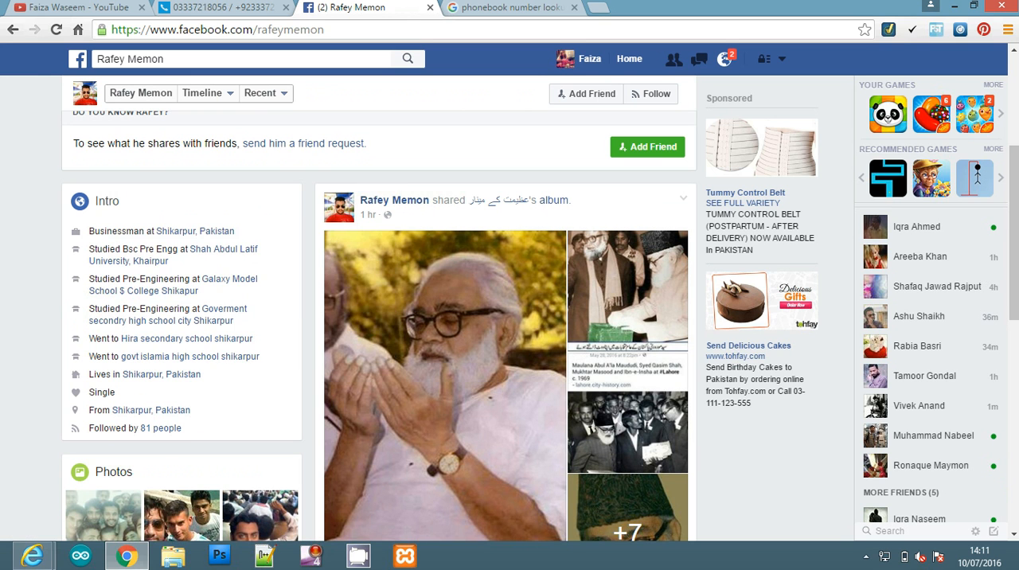
pyautogui.scroll(-3)
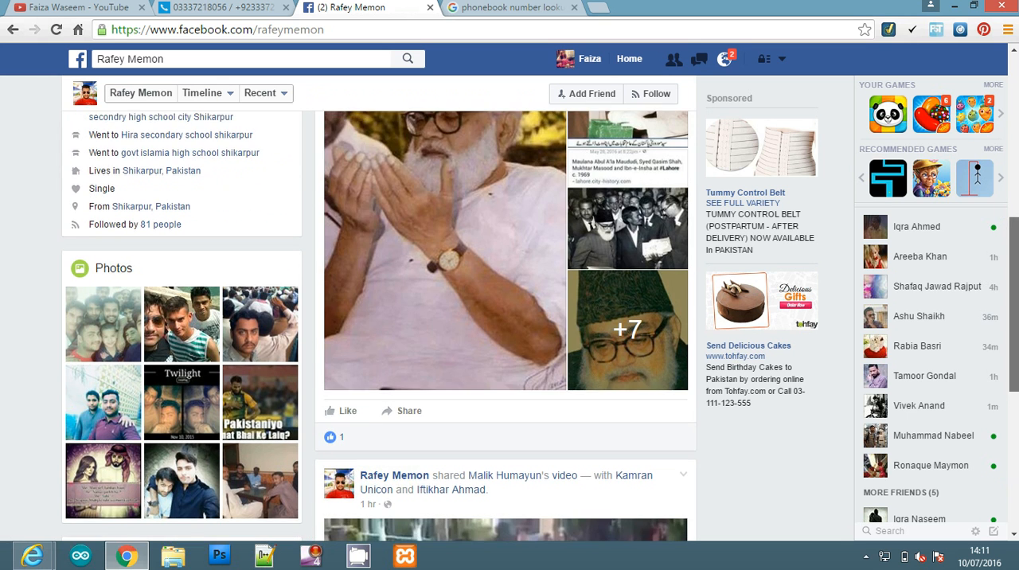
pyautogui.scroll(-3)
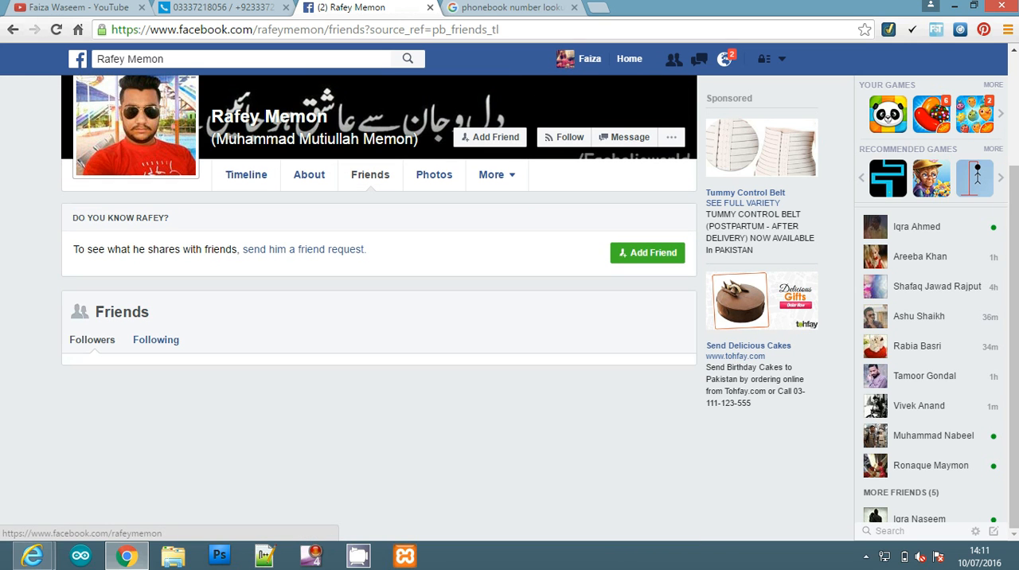
# - Browse the profile's followers list, then go back to the Google search page
pyautogui.click(92, 339)
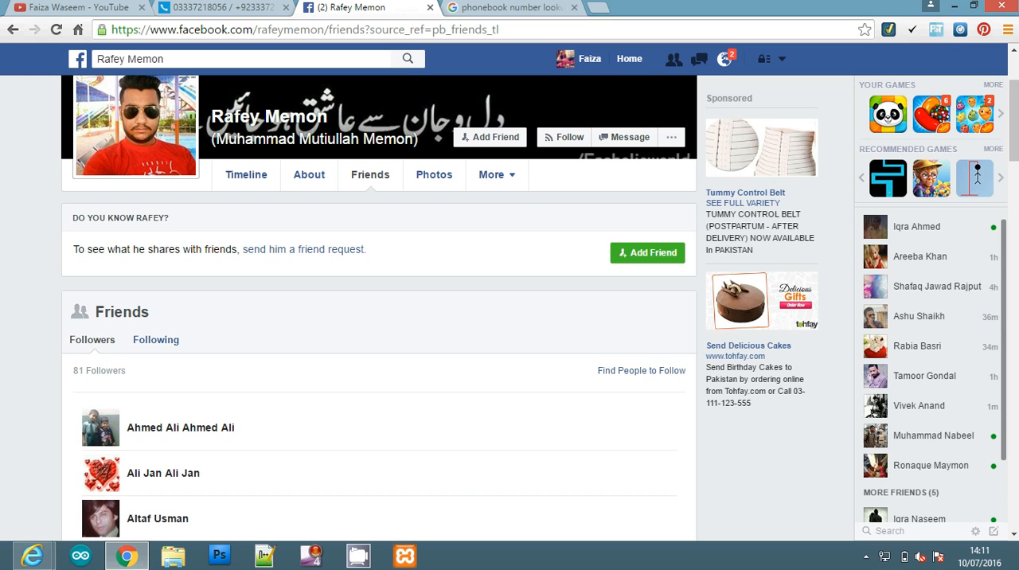
pyautogui.scroll(-3)
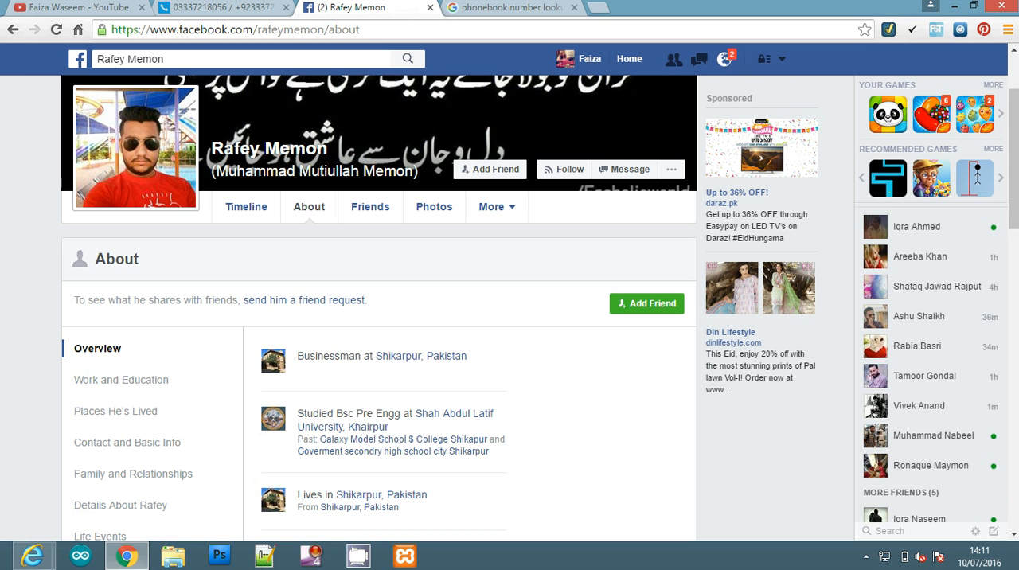
pyautogui.scroll(-3)
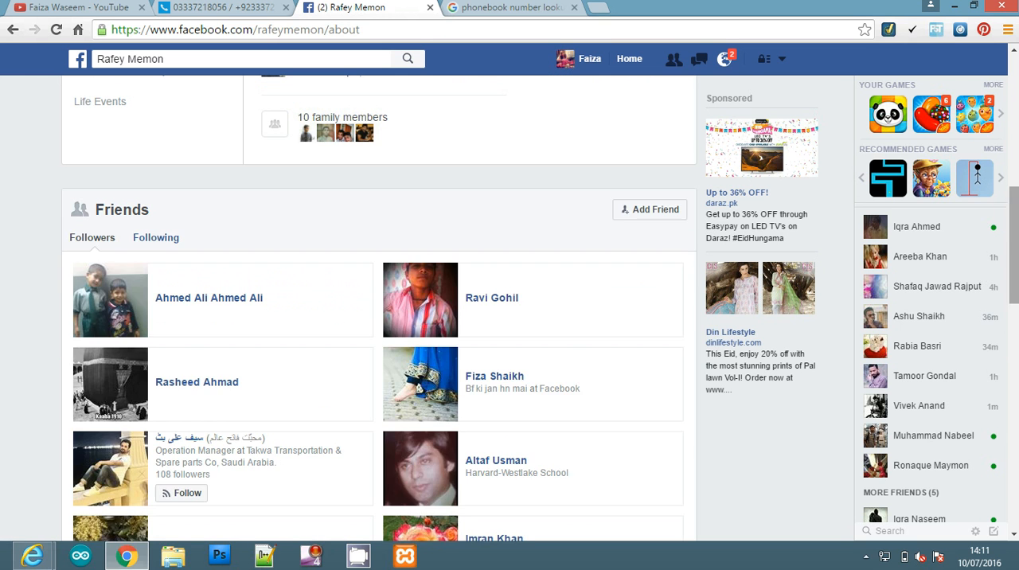
pyautogui.scroll(3)
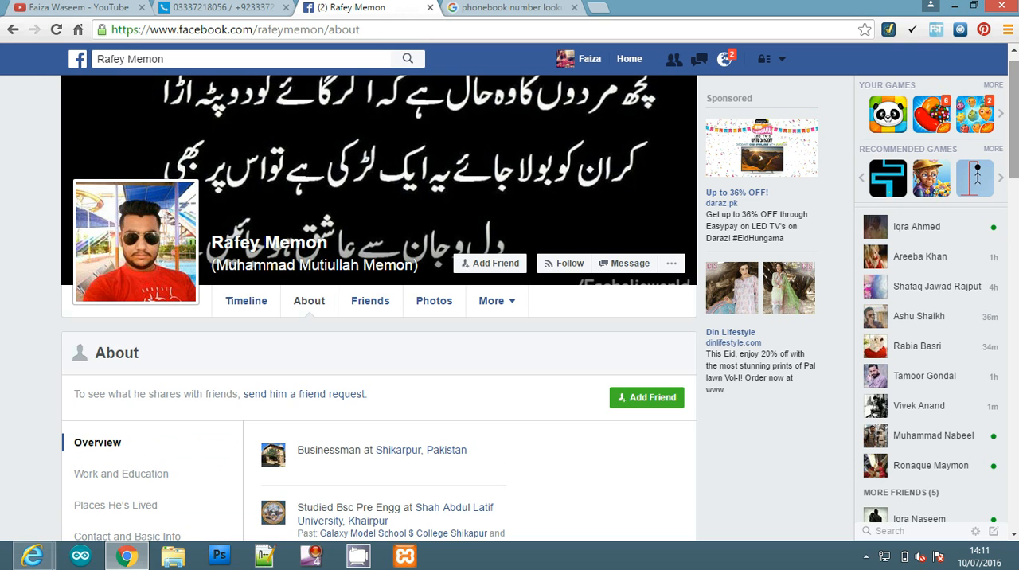
pyautogui.click(509, 7)
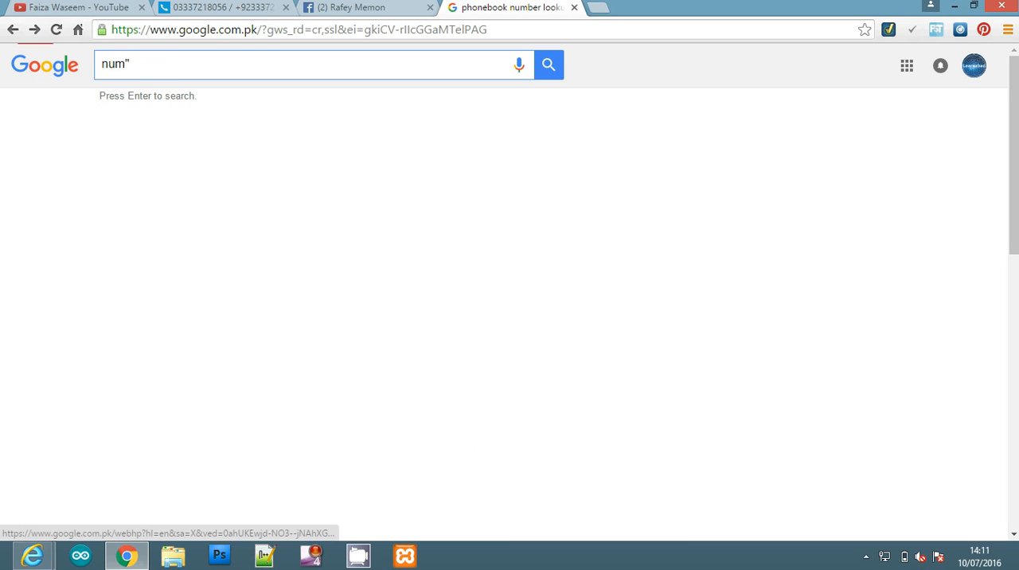
# - Trim the Google query down to the quoted 'num', then return to the presenter's YouTube channel
pyautogui.press('Backspace')
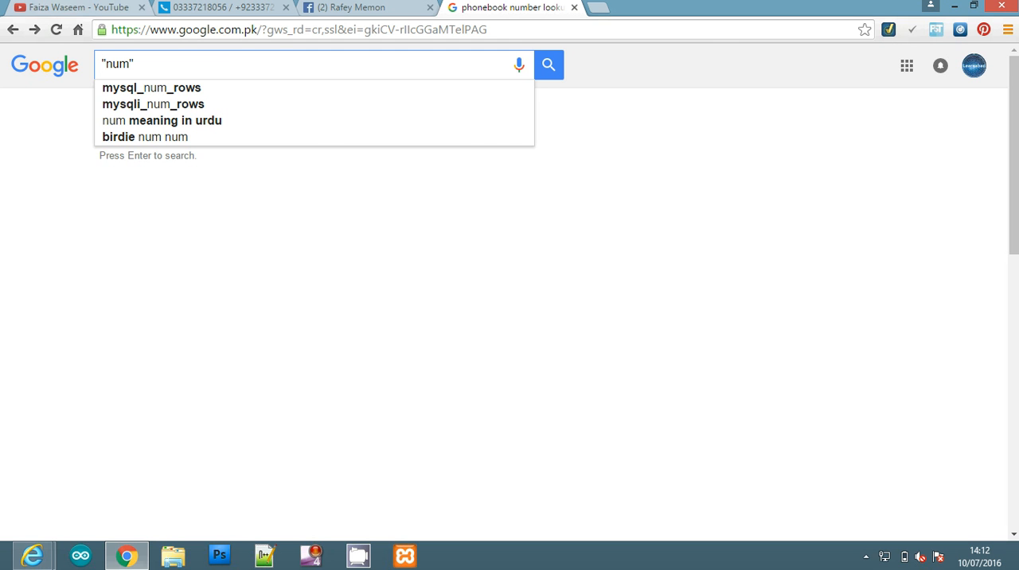
pyautogui.click(72, 7)
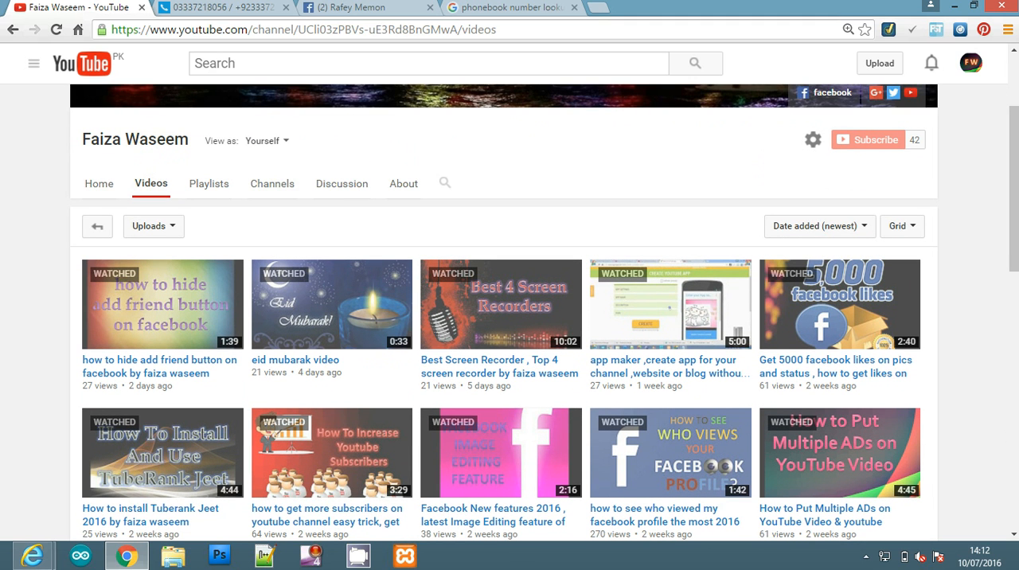
pyautogui.moveTo(867, 139)
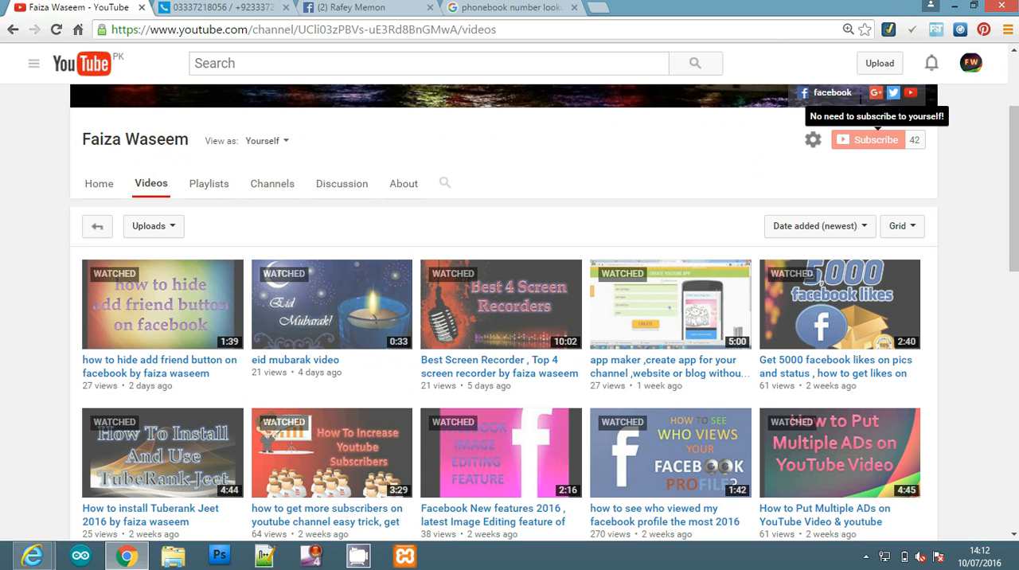
pyautogui.scroll(-3)
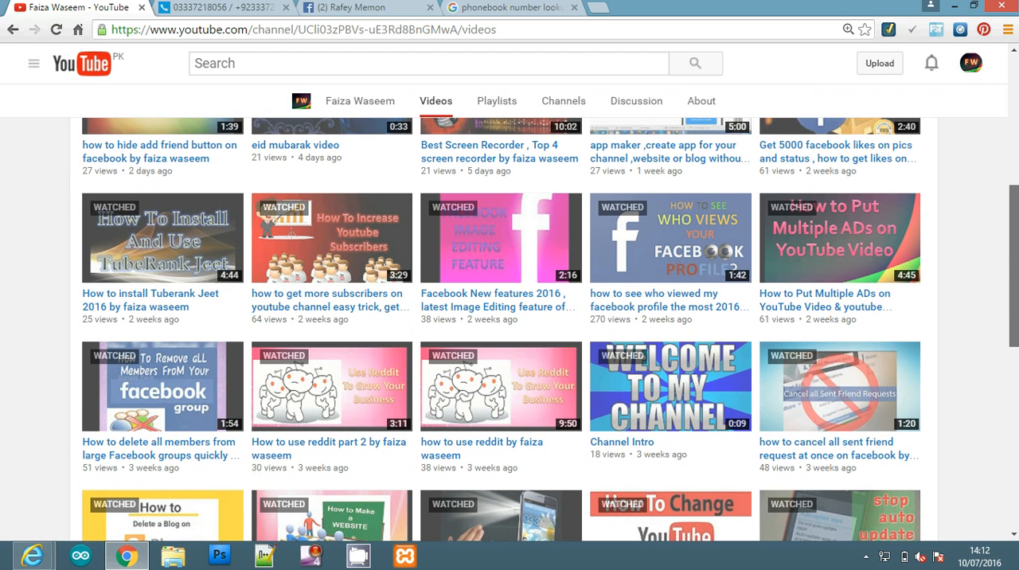